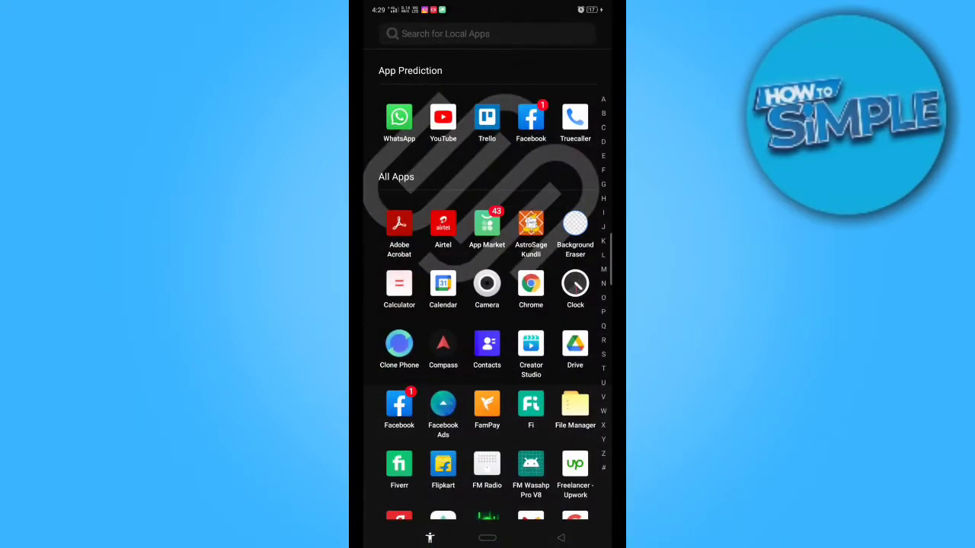
Filter the app drawer with 'in' so Instagram appears among the matches.
{"action": "type", "text": "in"}
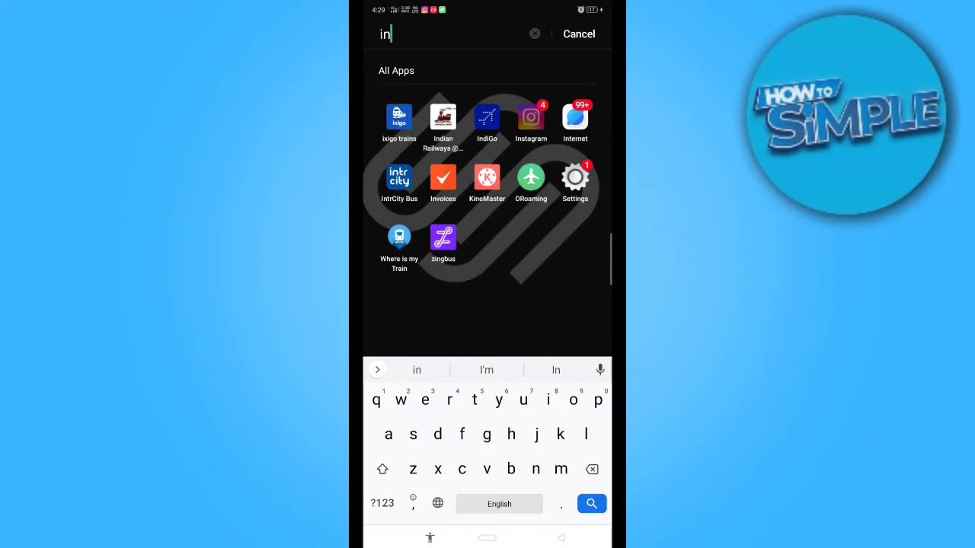
Launch Instagram, then leave it with the phone's Photos gallery open on all photos.
{"action": "left_click", "coordinate": [530, 118]}
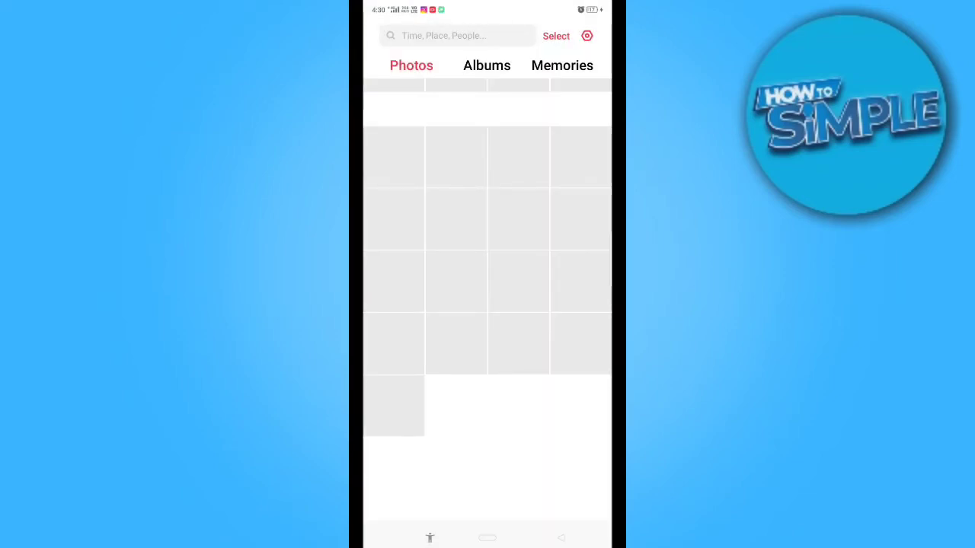
{"action": "left_click", "coordinate": [487, 64]}
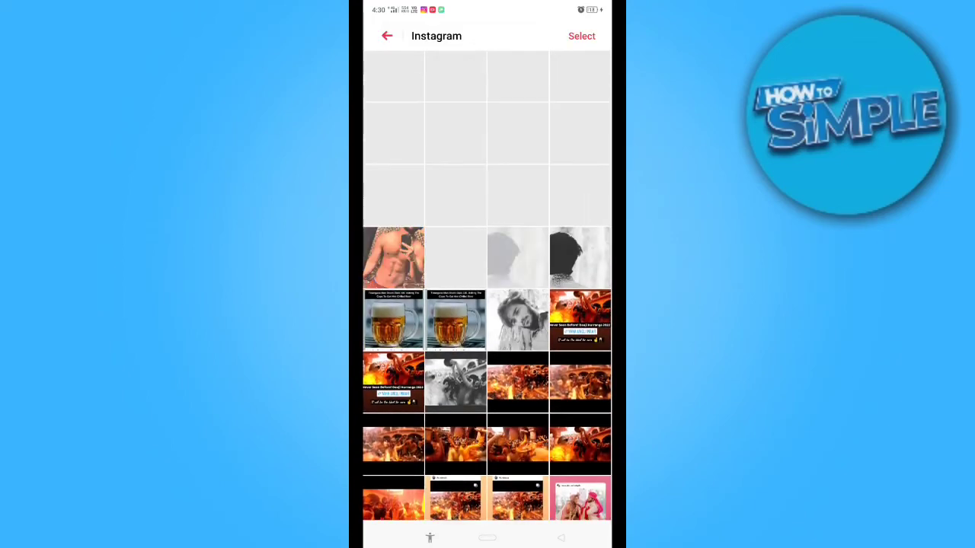
{"action": "scroll", "scroll_direction": "down", "scroll_amount": 3}
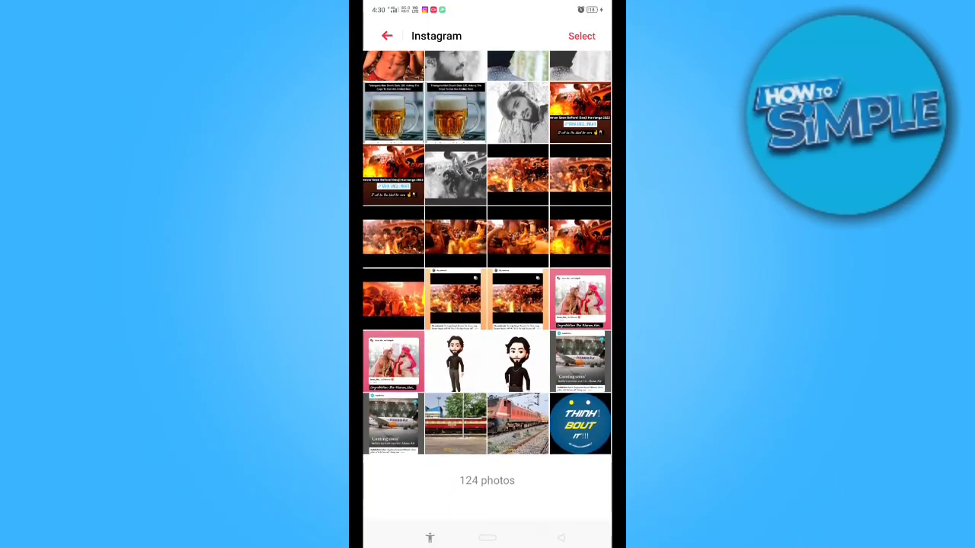
{"action": "scroll", "scroll_direction": "down", "scroll_amount": 3}
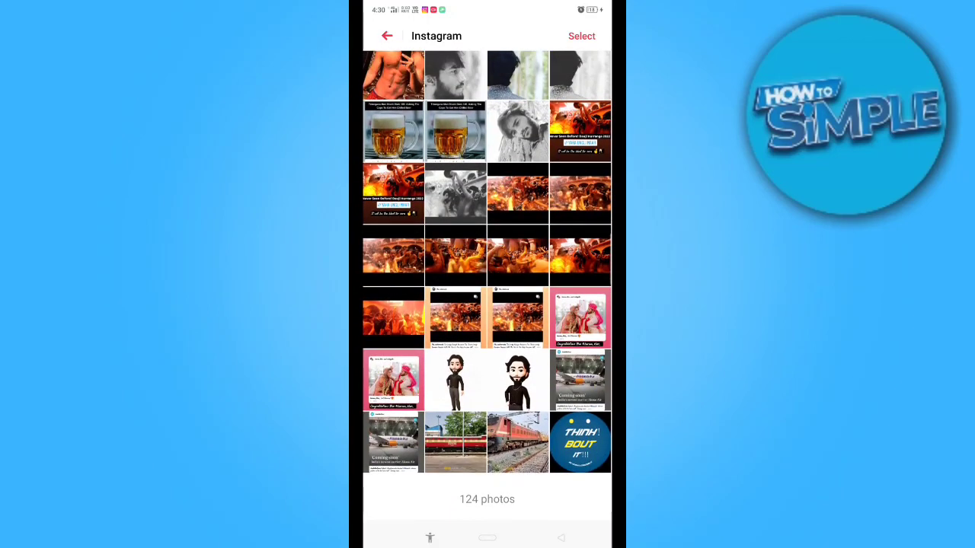